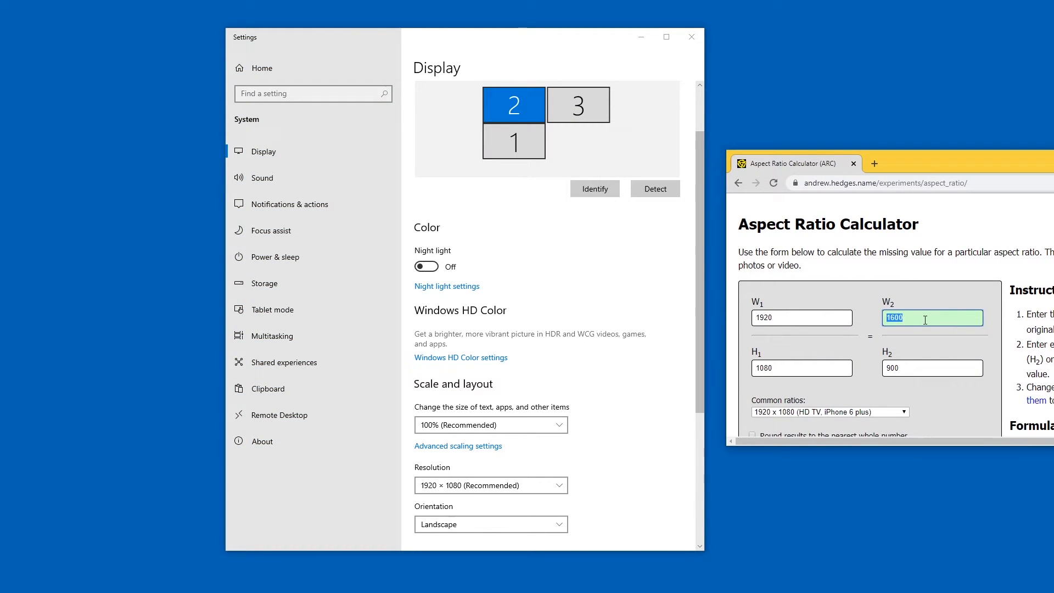
Step: Check the resolution list, keep 1920 × 1080, and launch NVIDIA Control Panel
click(491, 484)
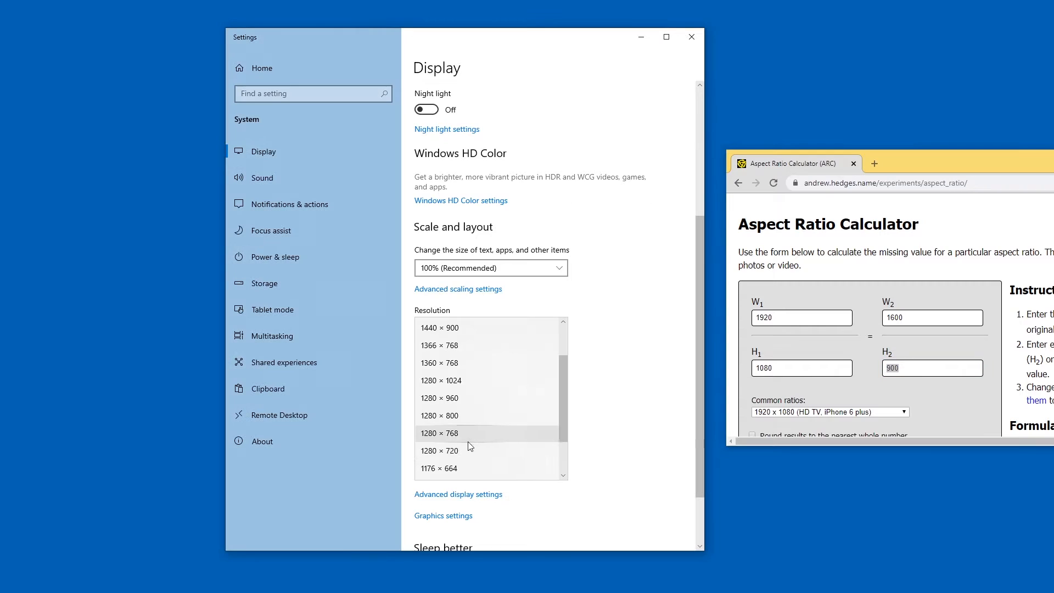
mouse_move(467, 450)
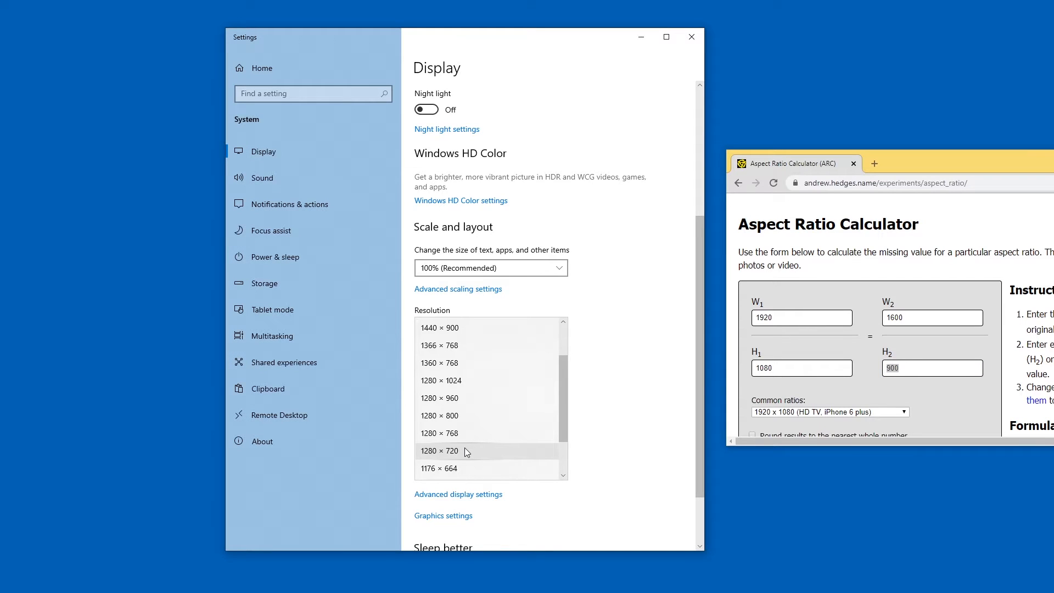
scroll(up, 3)
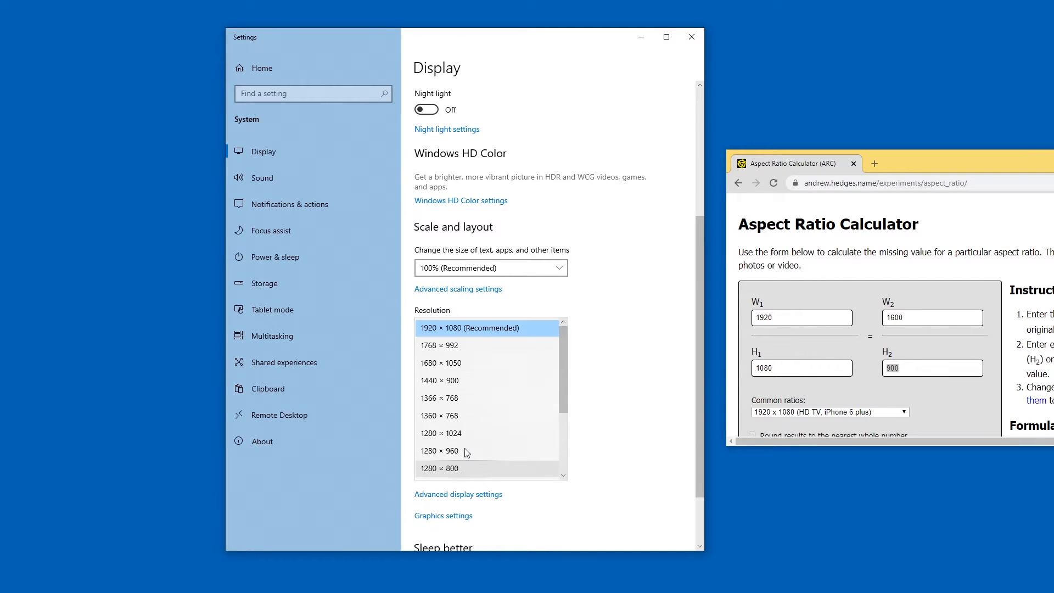
click(468, 329)
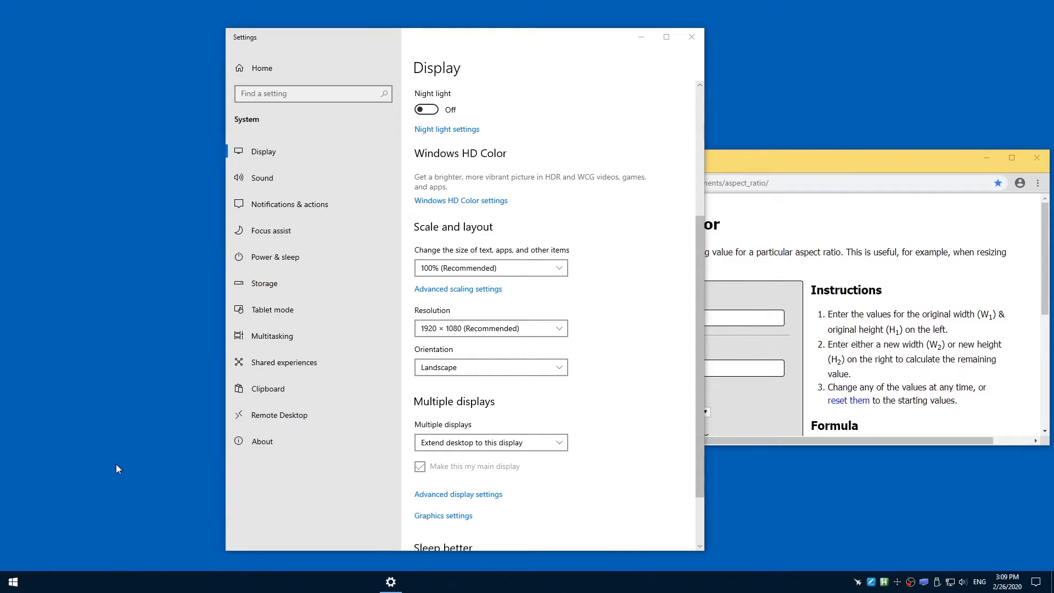
mouse_move(11, 581)
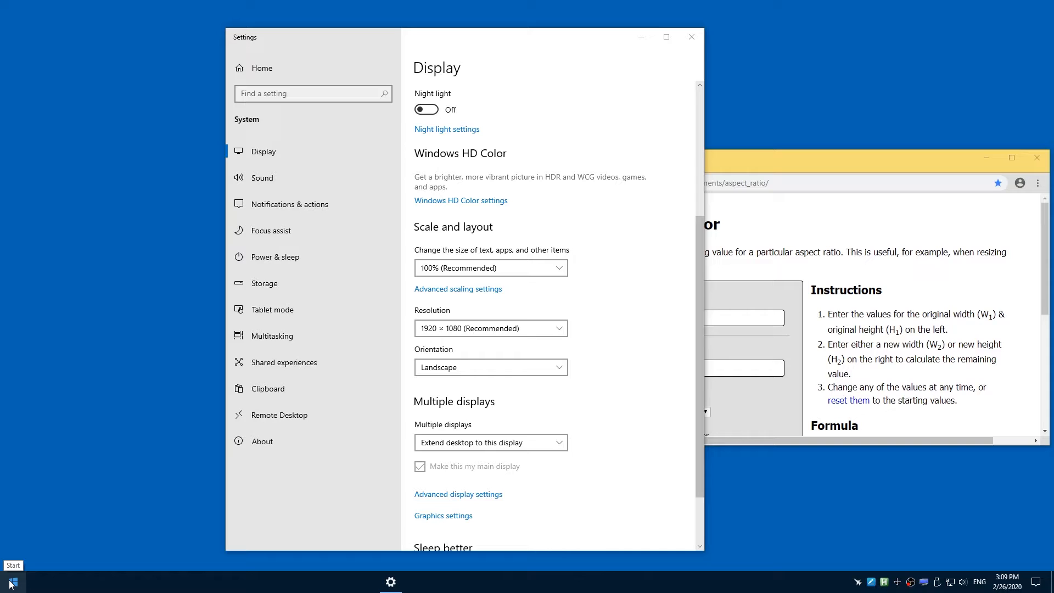
click(11, 582)
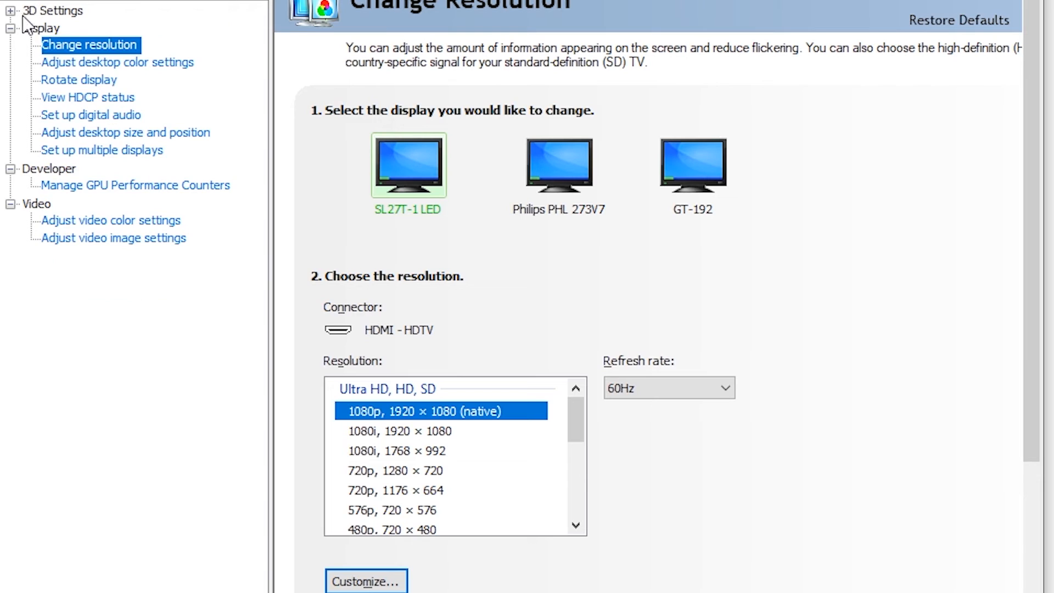
mouse_move(16, 32)
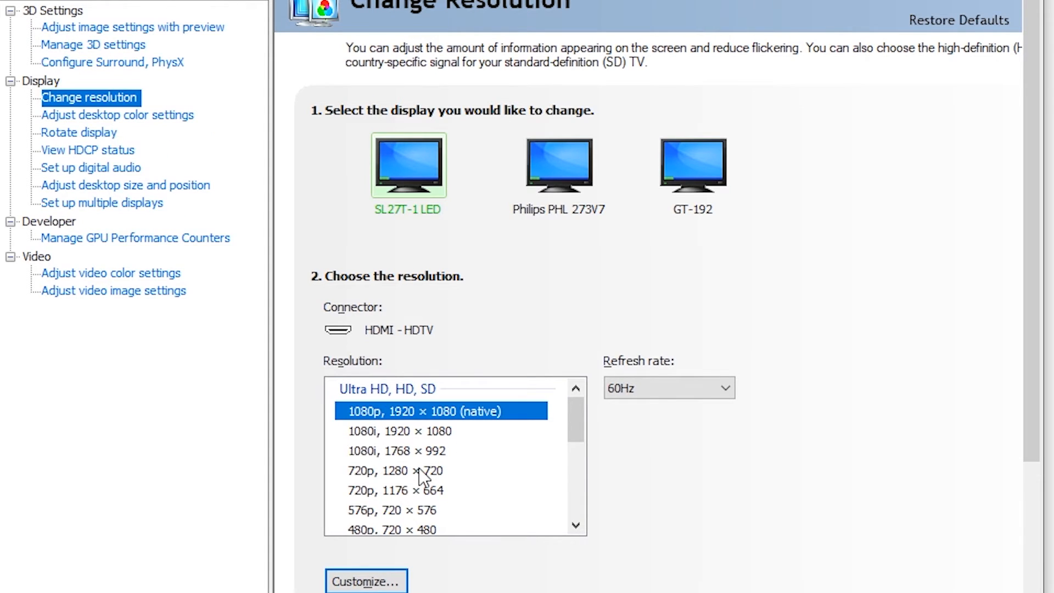
mouse_move(566, 168)
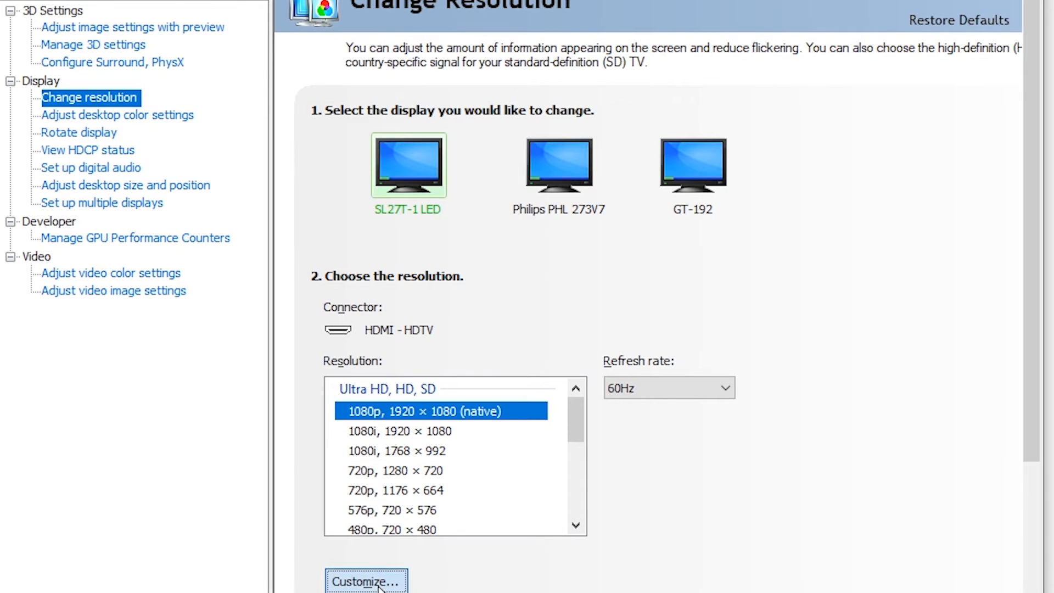
Step: Start a new custom resolution and enter 1600 horizontal by 900 vertical
click(366, 580)
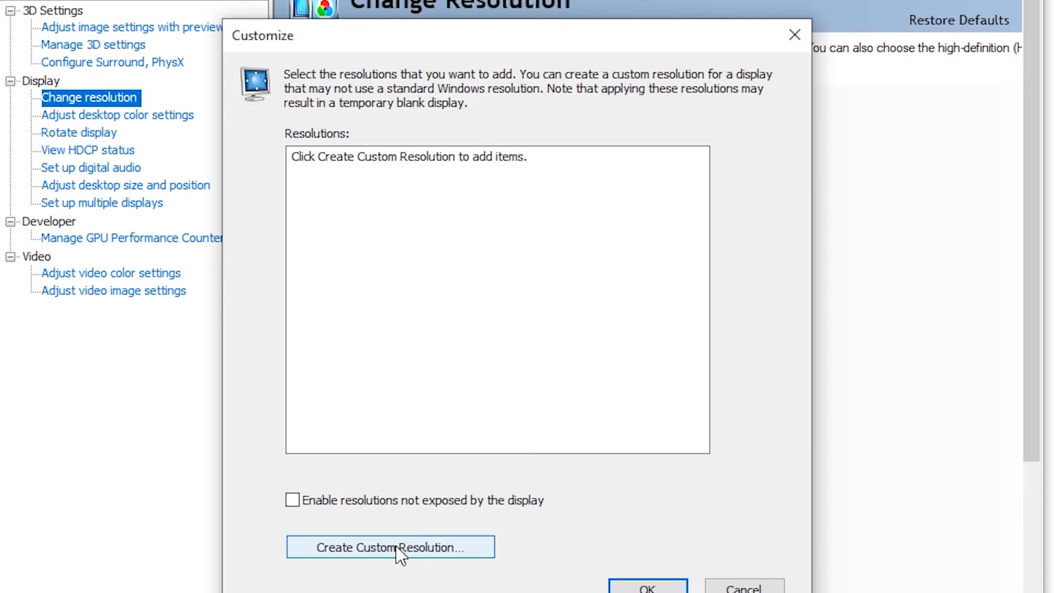
click(390, 547)
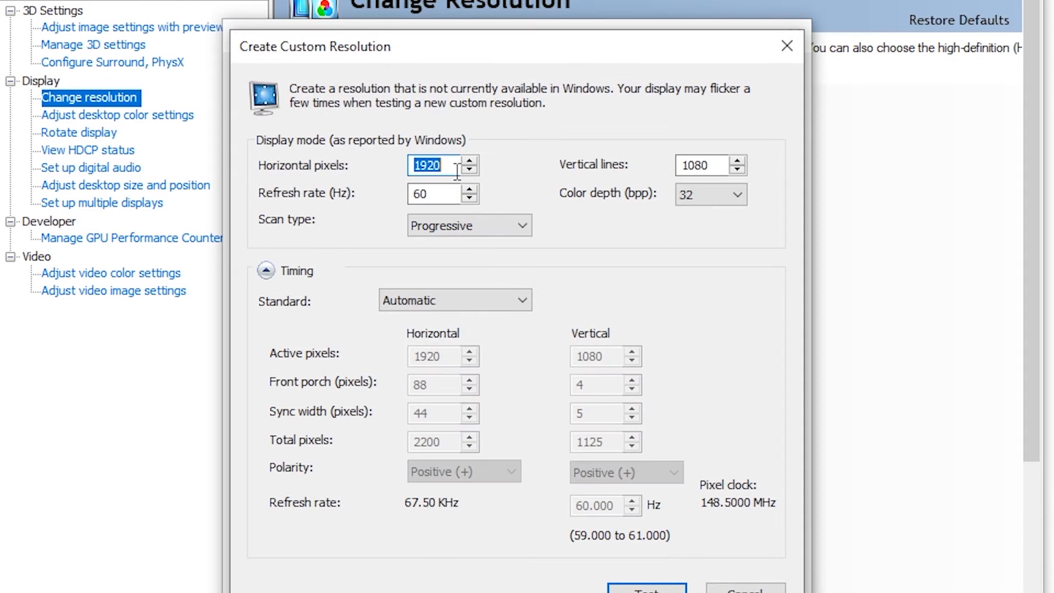
text(1600)
click(702, 165)
text(900)
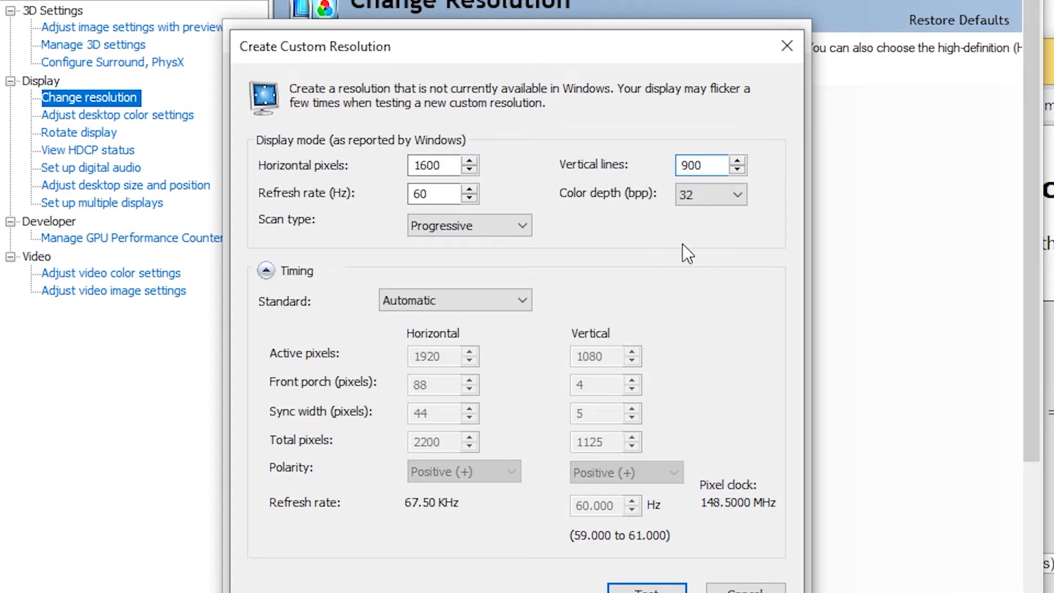
click(434, 193)
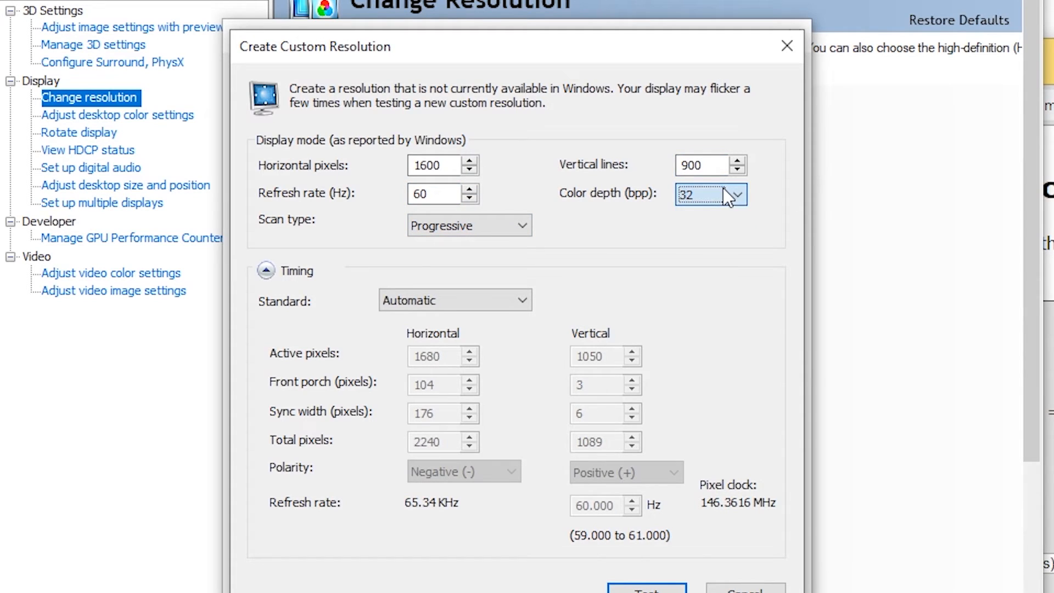
Step: Keep the timing standard on Automatic and test the 1600 × 900 resolution
click(455, 300)
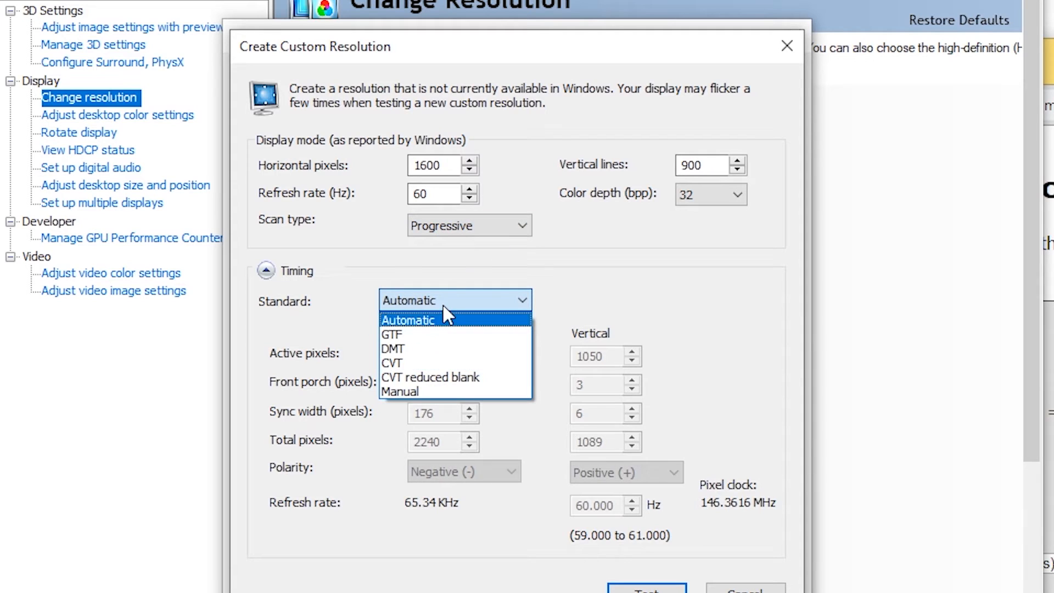
mouse_move(420, 377)
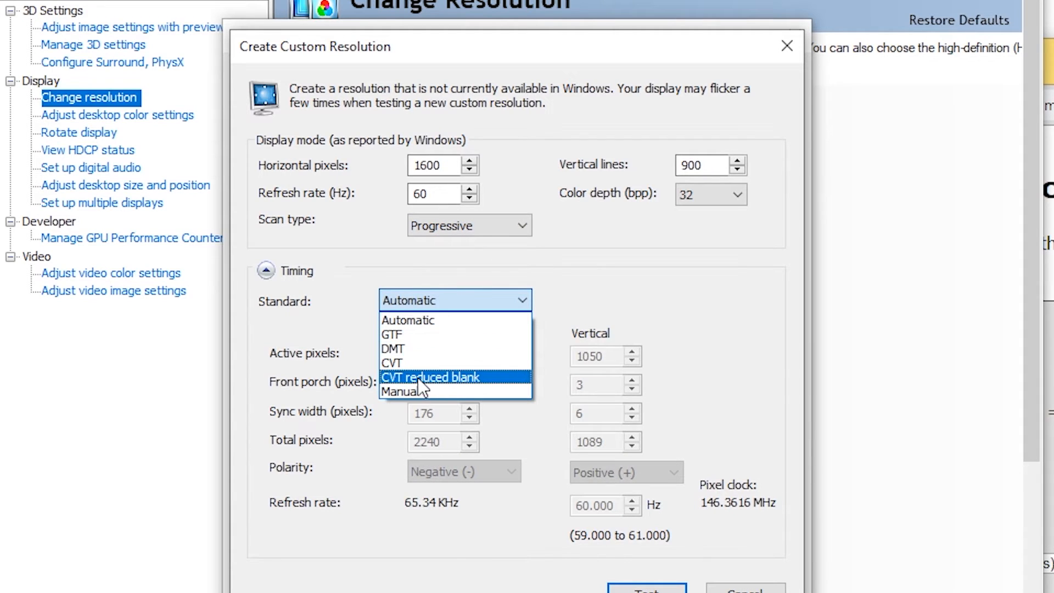
click(408, 319)
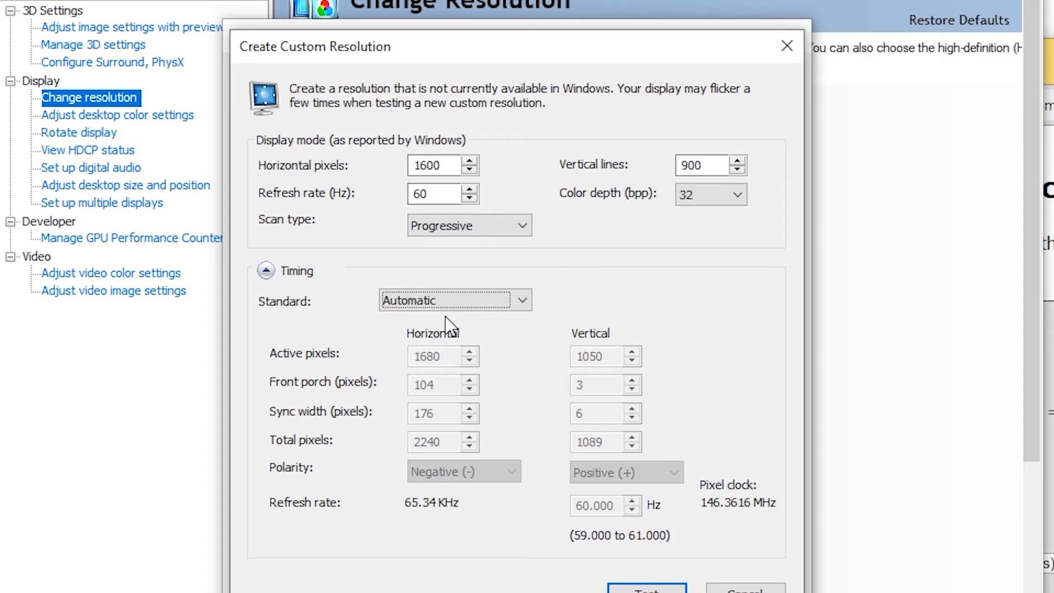
click(645, 588)
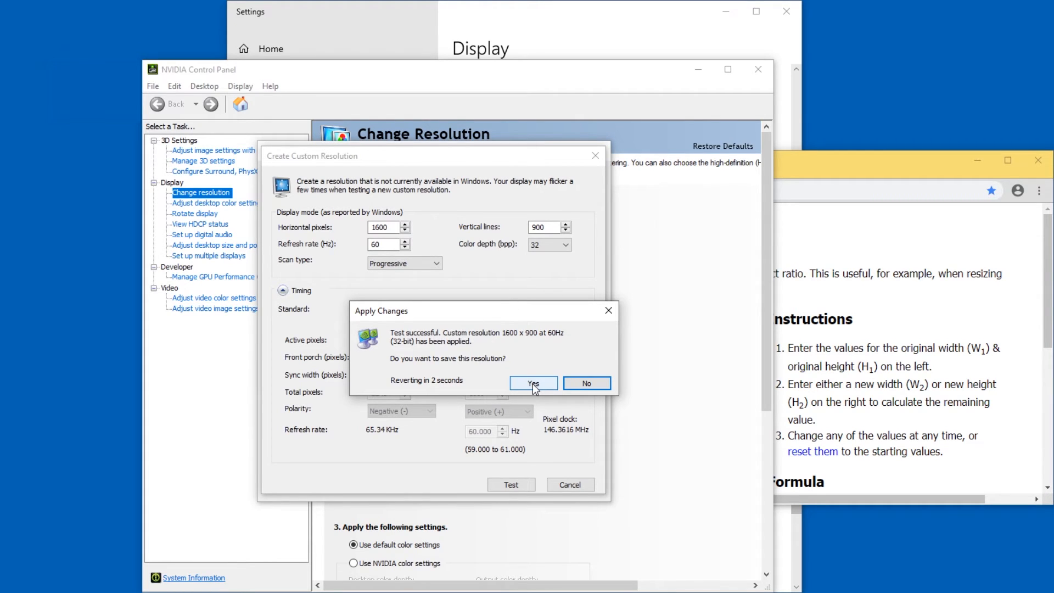
Step: Save the tested 1600 × 900 at 60 Hz resolution and close the dialog
click(534, 383)
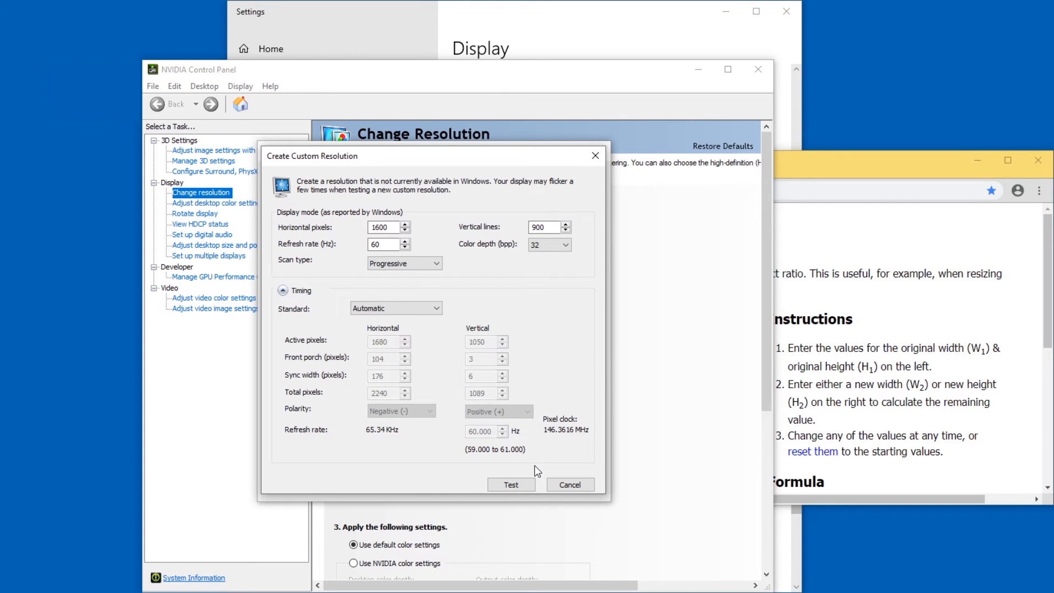
click(568, 484)
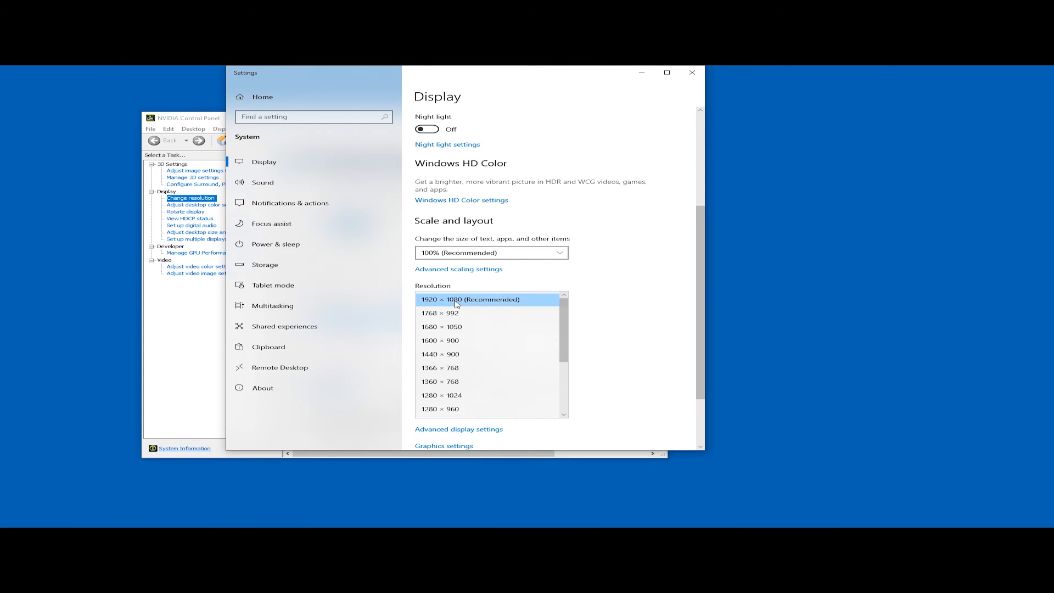
Step: Choose 1600 × 900 from the Resolution dropdown for the display
click(447, 341)
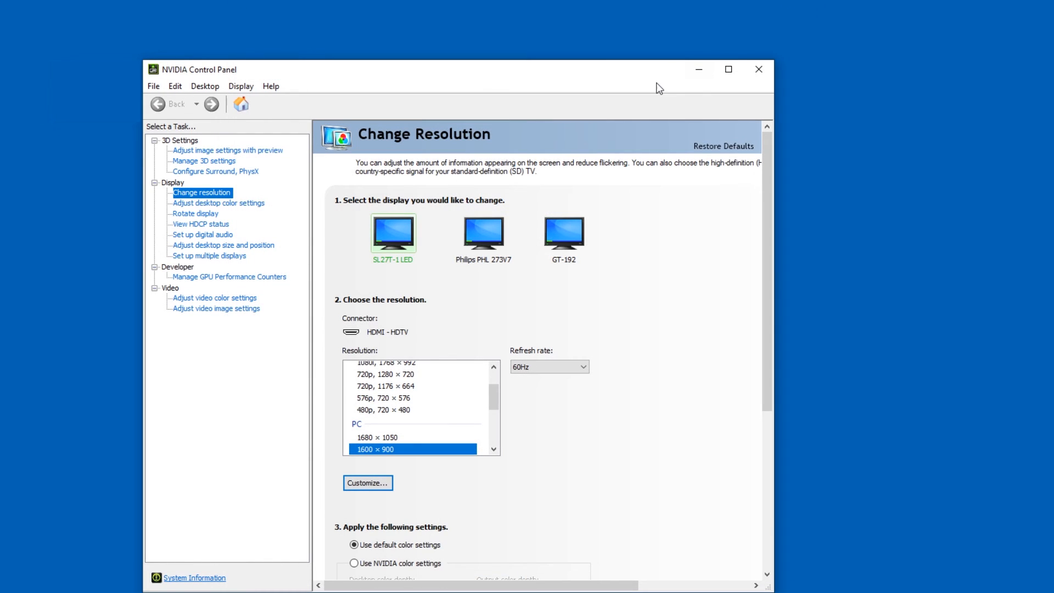
mouse_move(653, 292)
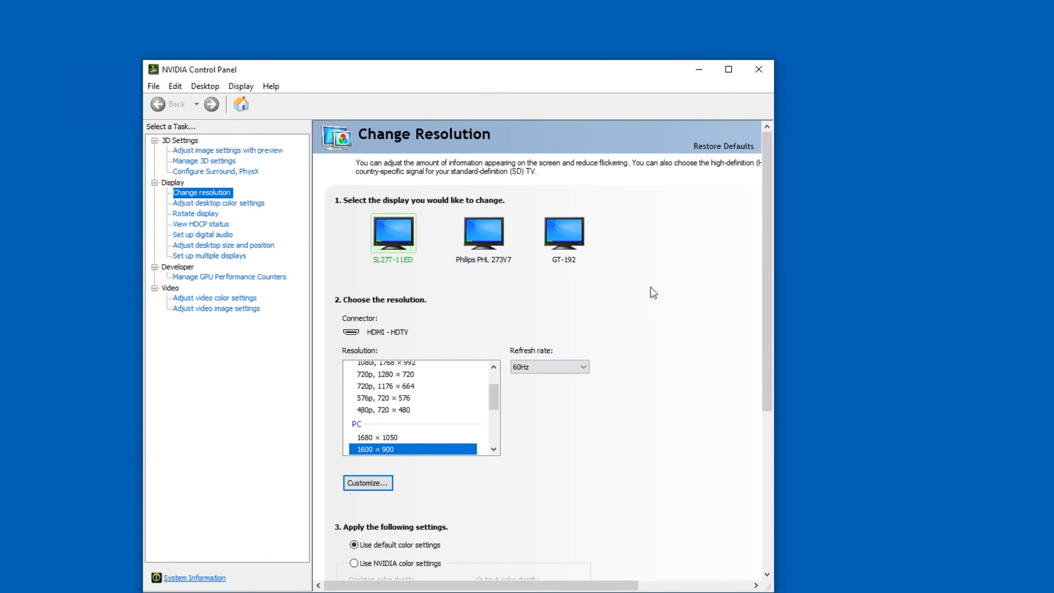
mouse_move(724, 396)
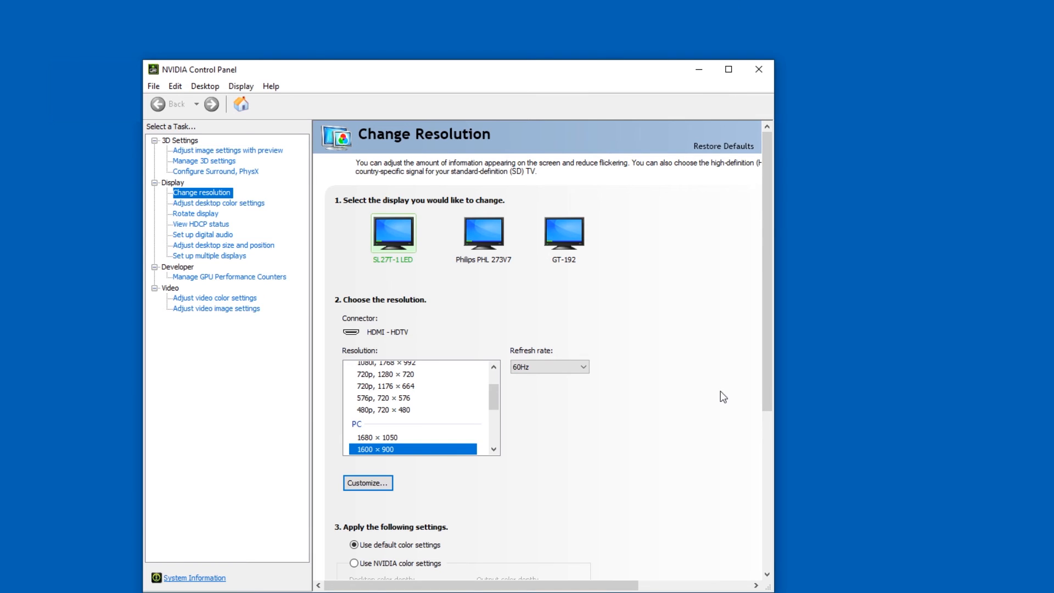
mouse_move(758, 69)
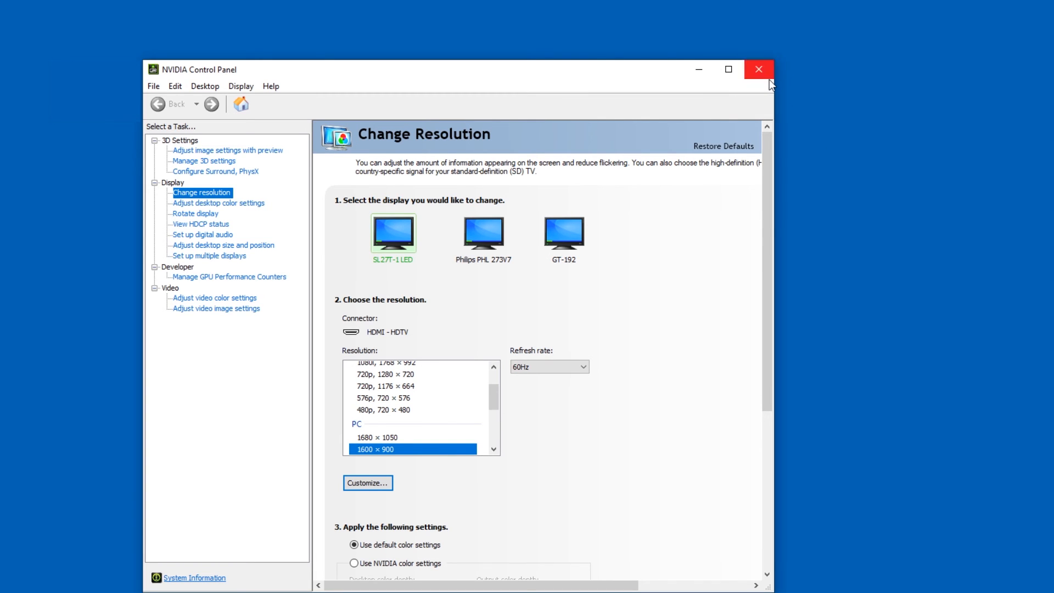